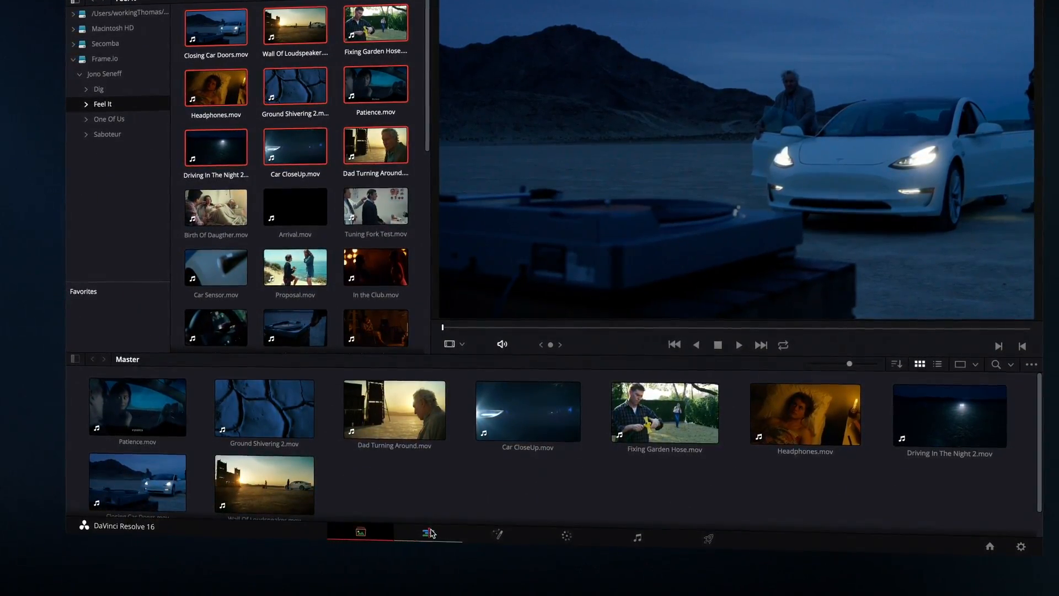
Step: Leave the Media page's Frame.io folder browser for the timeline workspace
{"action": "left_click", "coordinate": [424, 532]}
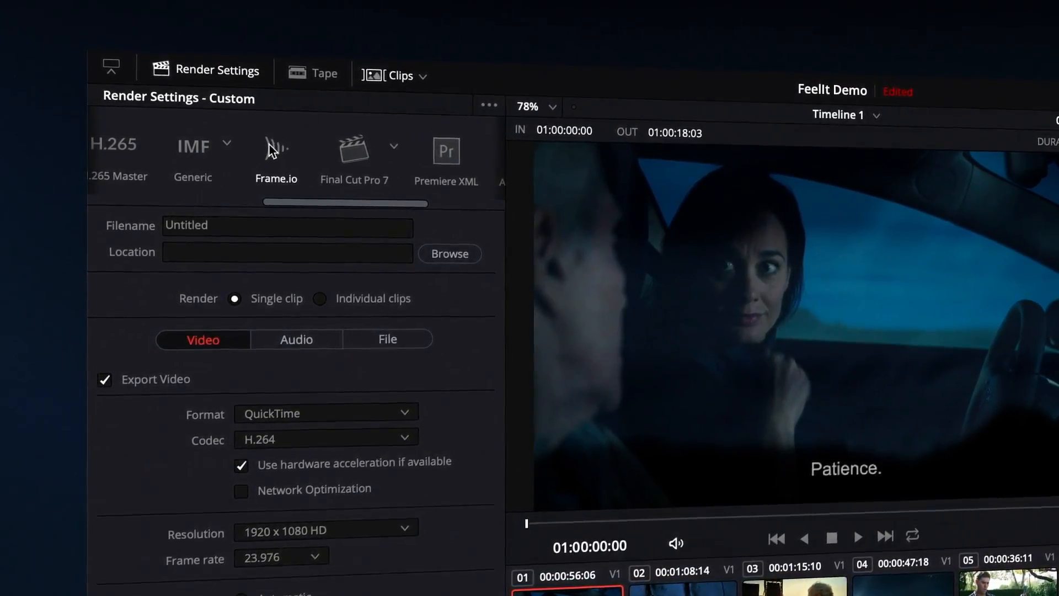
Step: Apply the Frame.io render preset and set the upload destination to Frame.io > Feel It
{"action": "left_click", "coordinate": [276, 148]}
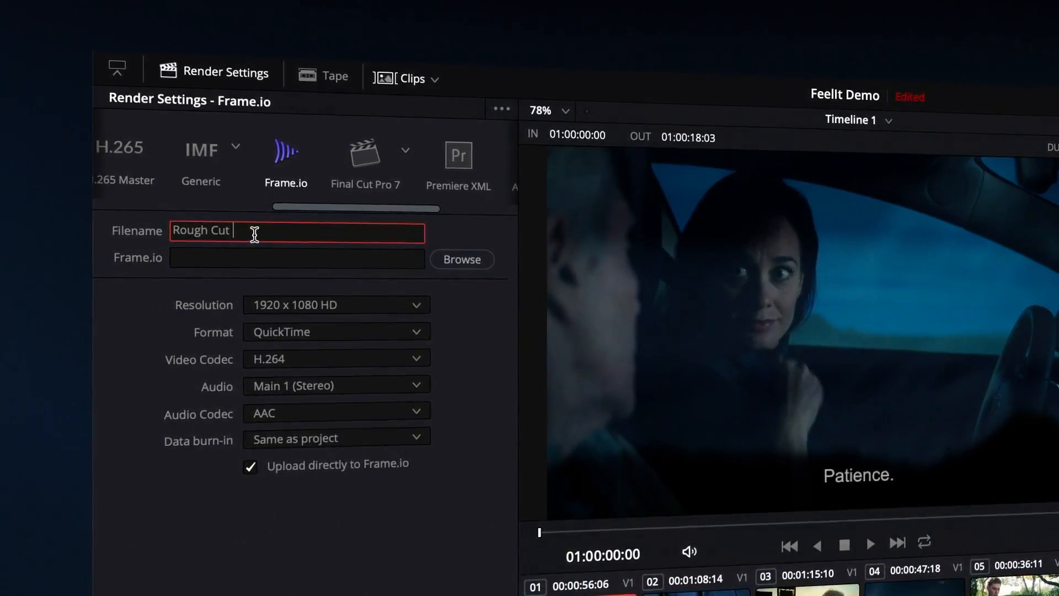
{"action": "left_click", "coordinate": [462, 259]}
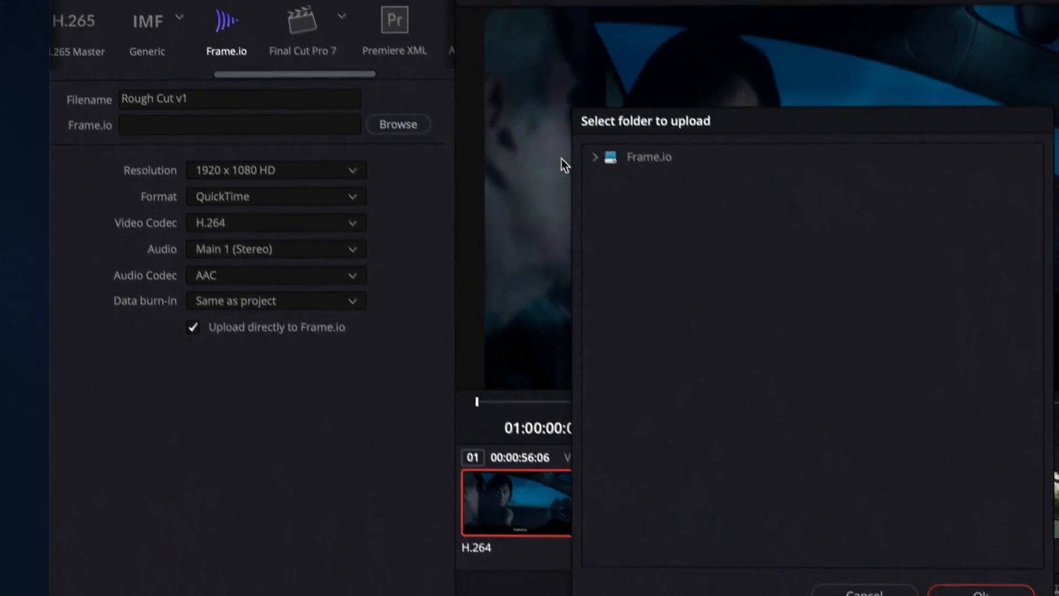
{"action": "left_click", "coordinate": [595, 157]}
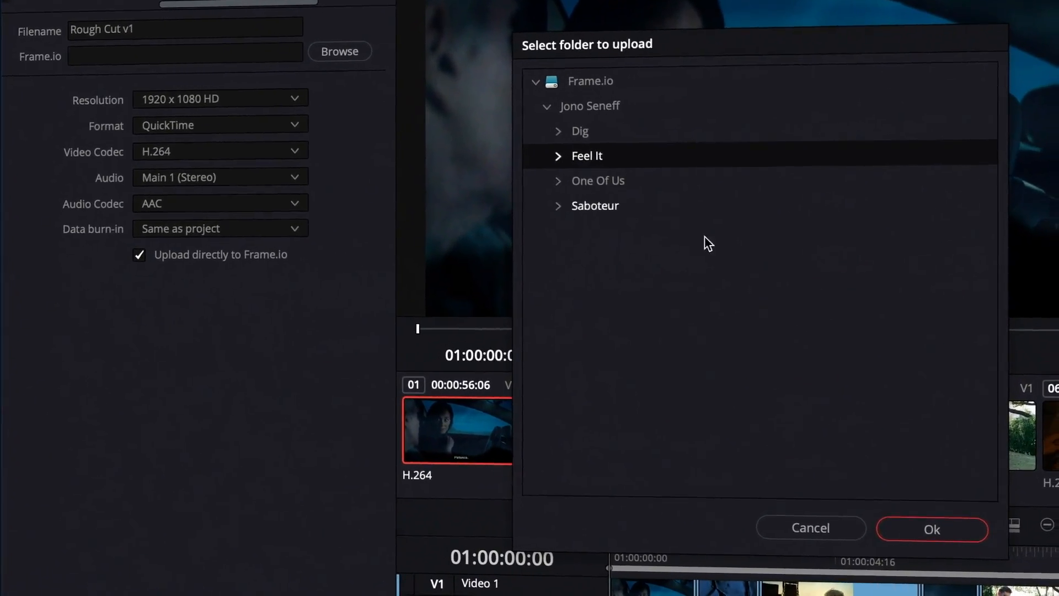
{"action": "left_click", "coordinate": [932, 528]}
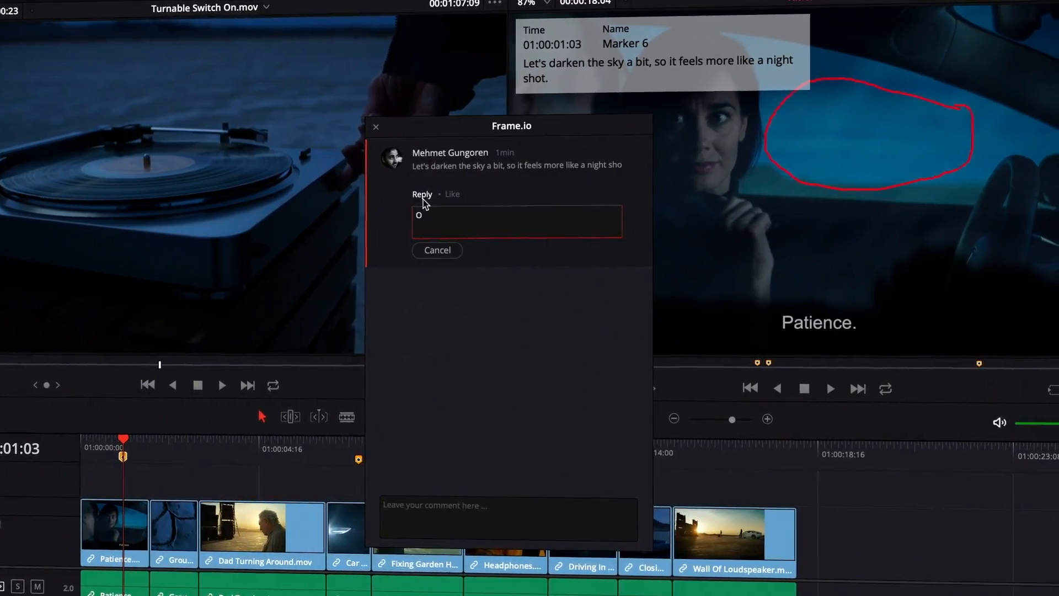
Step: Post the reply "Ok, let me try.", close the thread, and jump to the next marker
{"action": "key", "text": "Enter"}
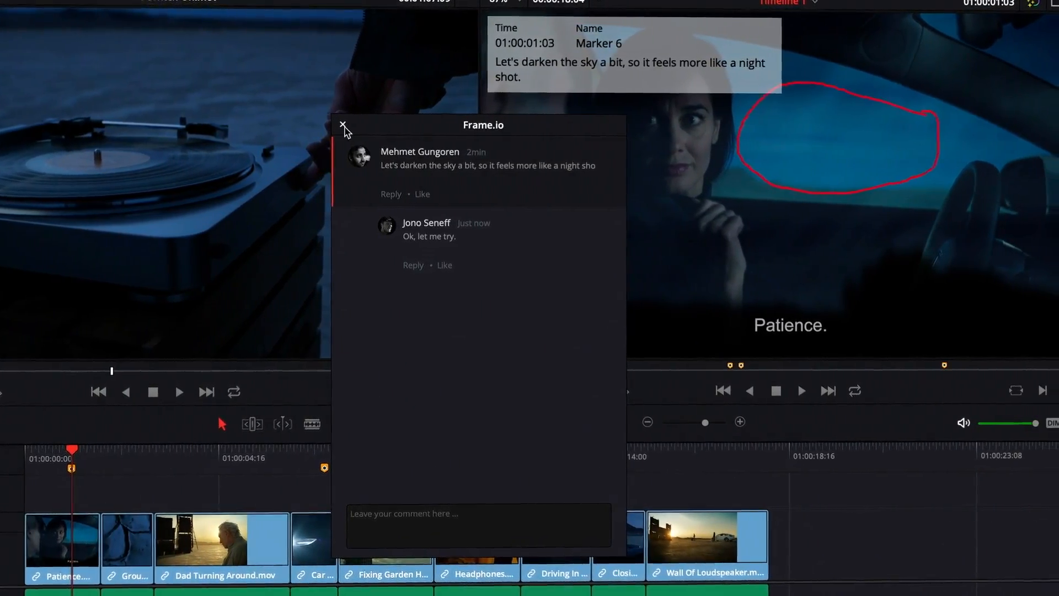
{"action": "left_click", "coordinate": [343, 125]}
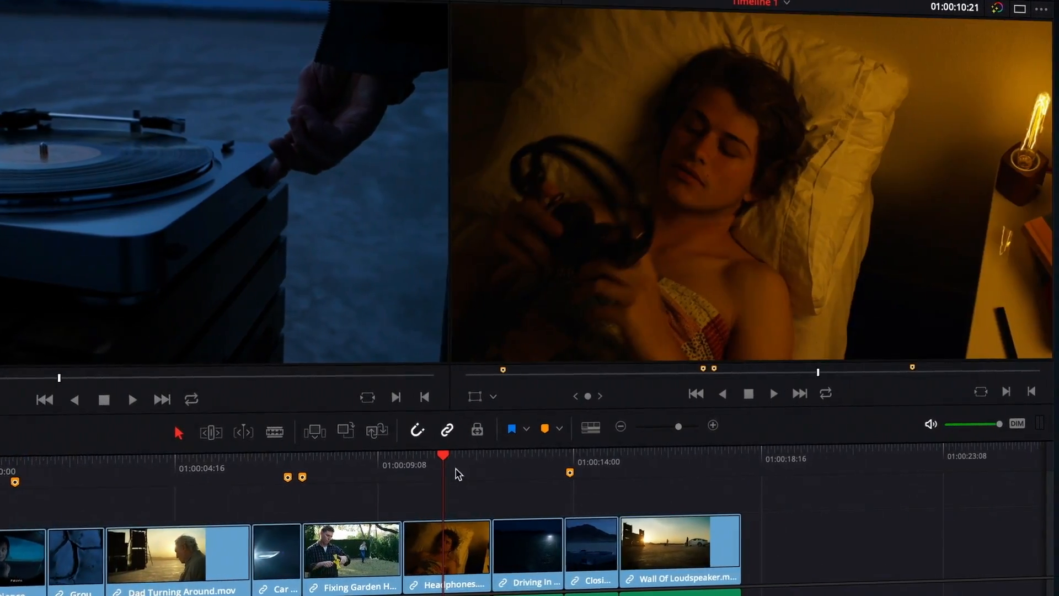
{"action": "left_click", "coordinate": [564, 428]}
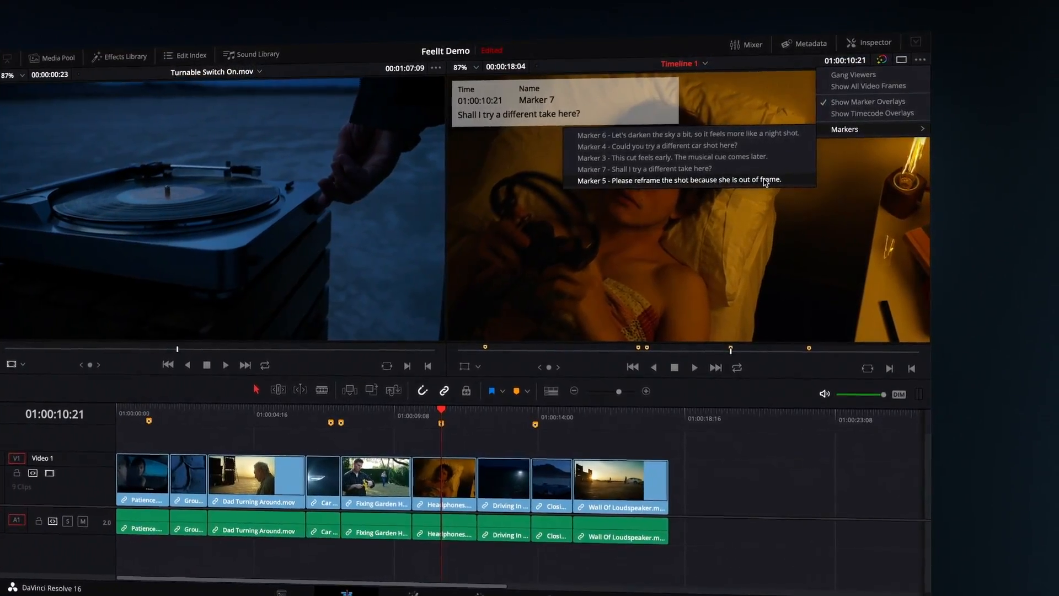
Step: Jump to Marker 5, the "Please reframe the shot" review note
{"action": "left_click", "coordinate": [693, 180]}
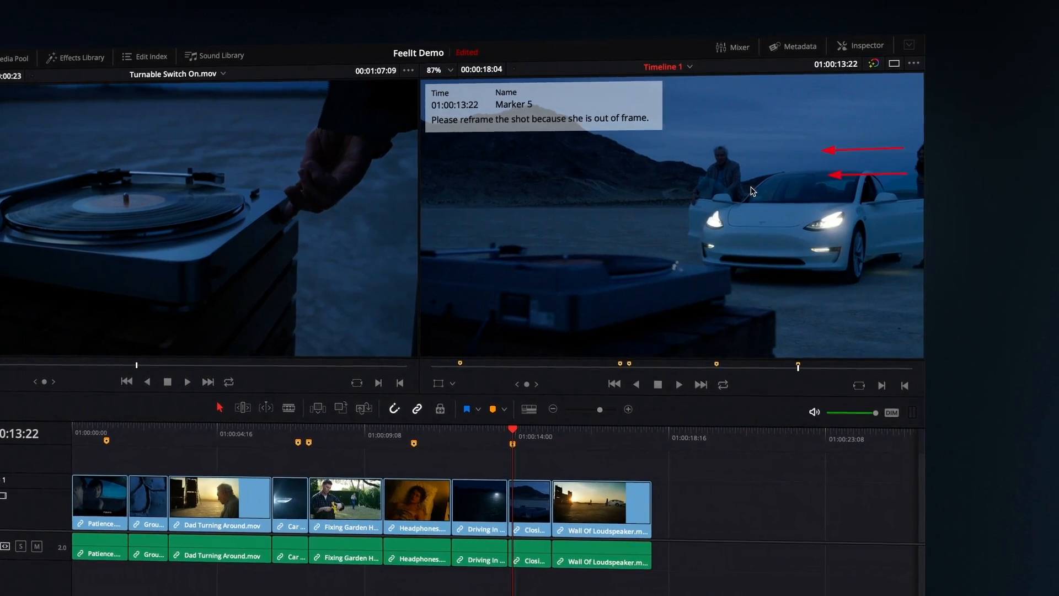